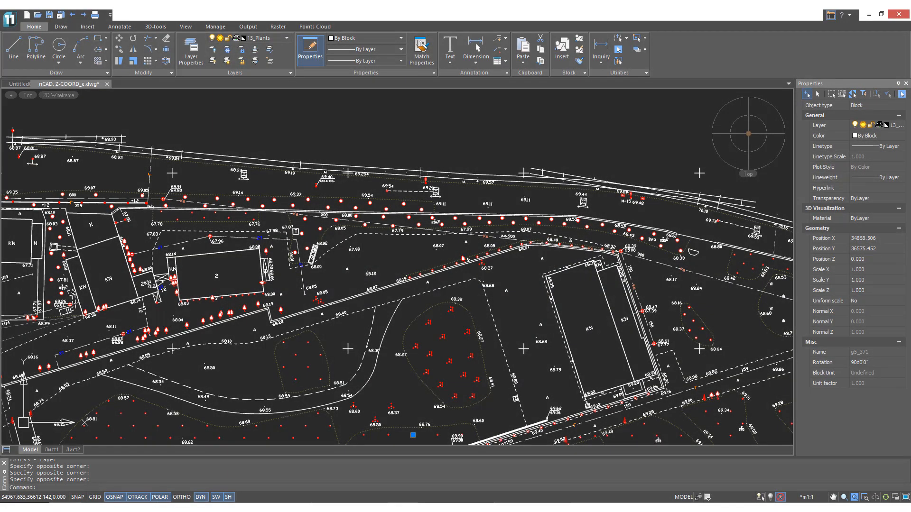
- Show the File Explorer palette beside the nCAD. Z-COORD_e.dwg survey drawing
click(443, 87)
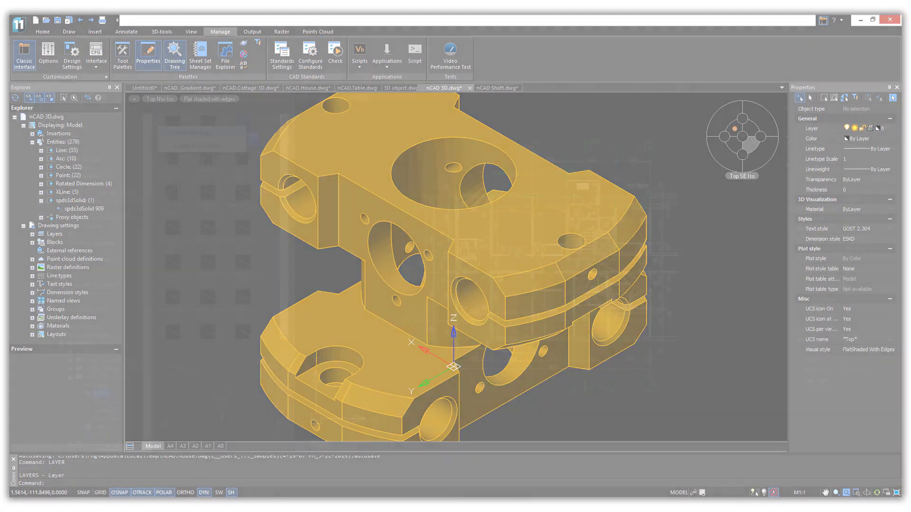
click(225, 52)
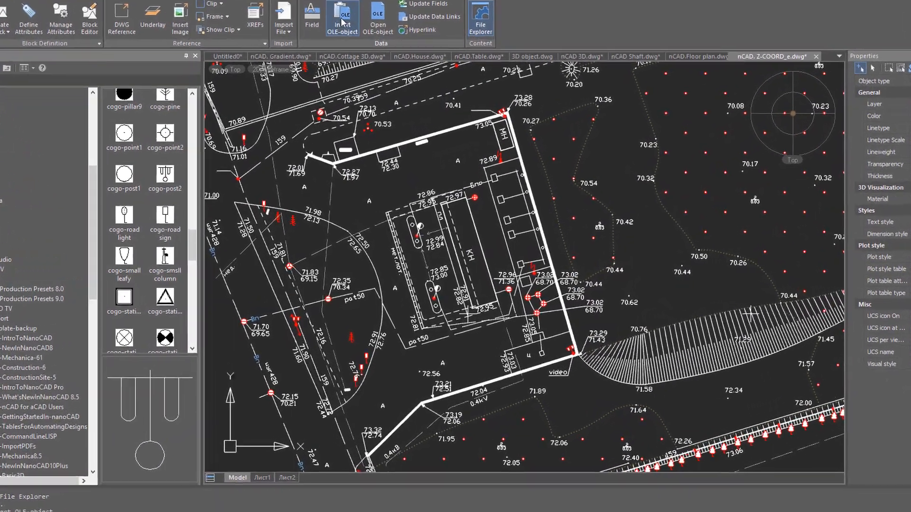
- Insert an OLE object of type AutoCAD Drawing (Create New) into the drawing
click(343, 16)
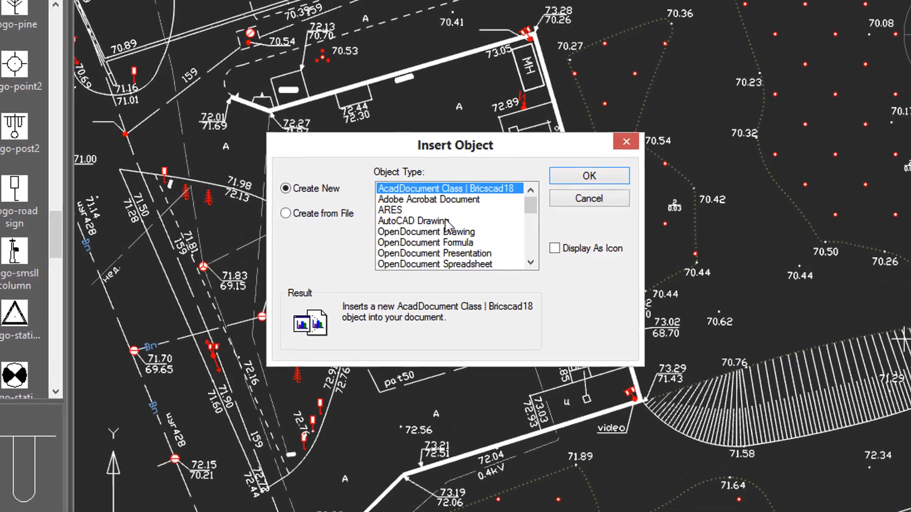
click(412, 221)
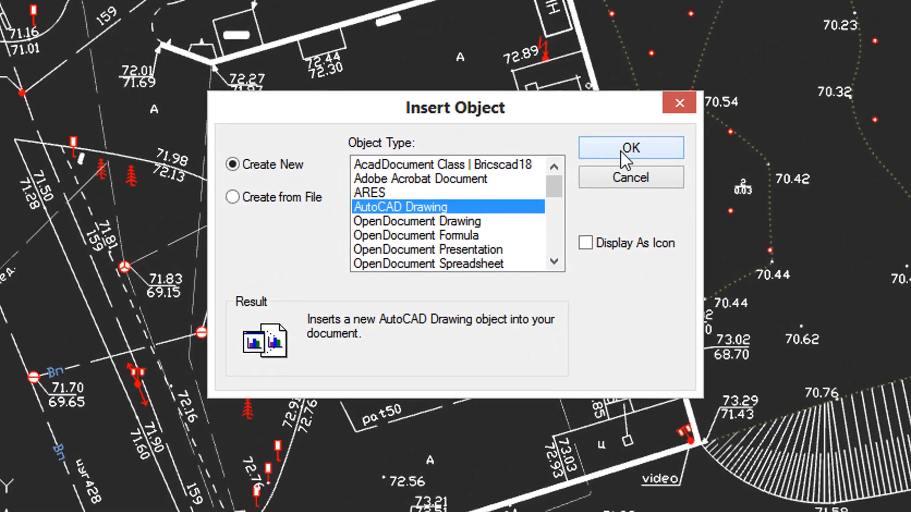
click(630, 148)
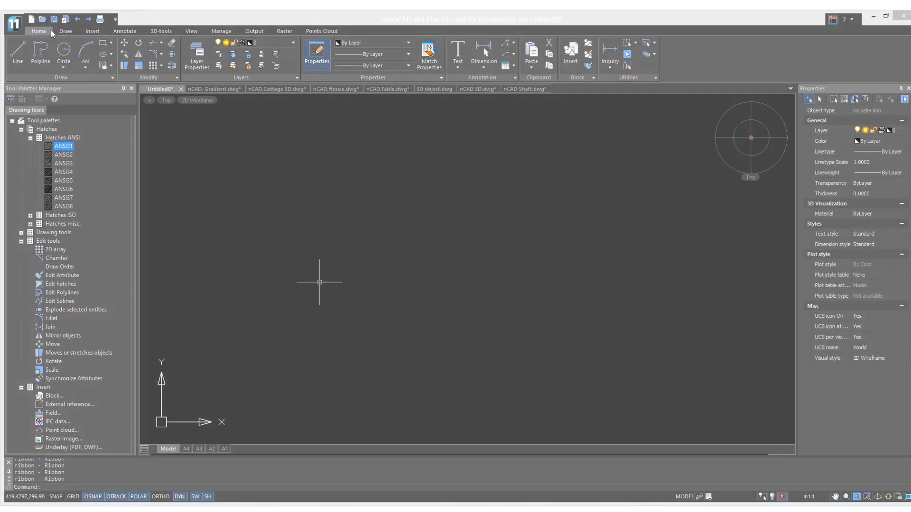
- Switch the Untitled0 drawing's ribbon from Home to the Draw tab
click(65, 31)
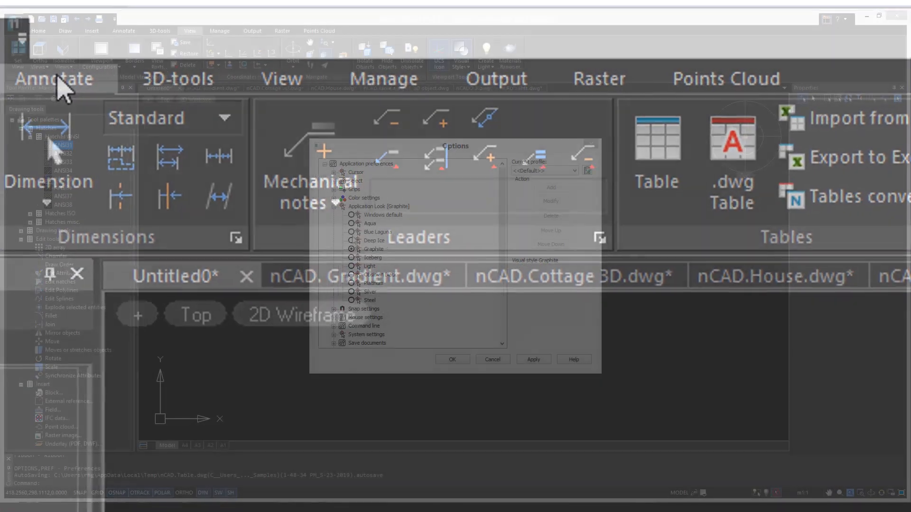
click(532, 358)
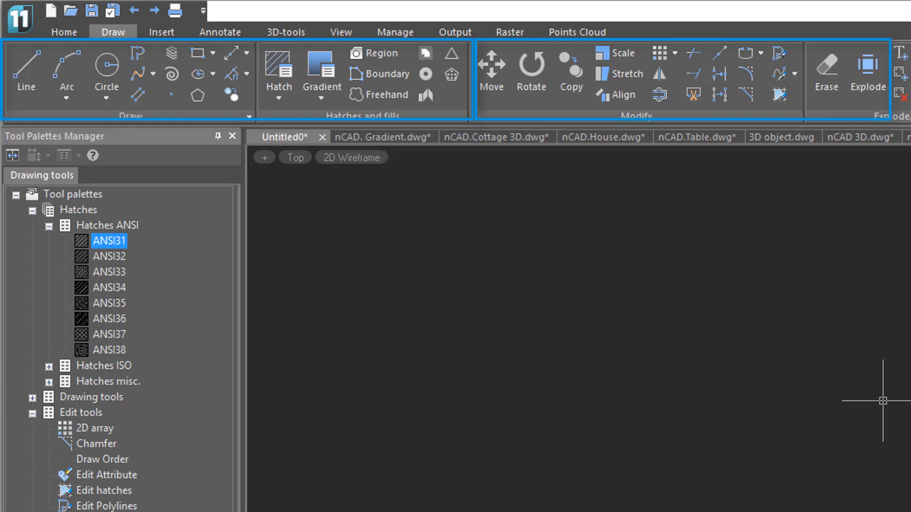
- Bring up the Multileader style manager with the Standard style from the Annotate ribbon
click(286, 32)
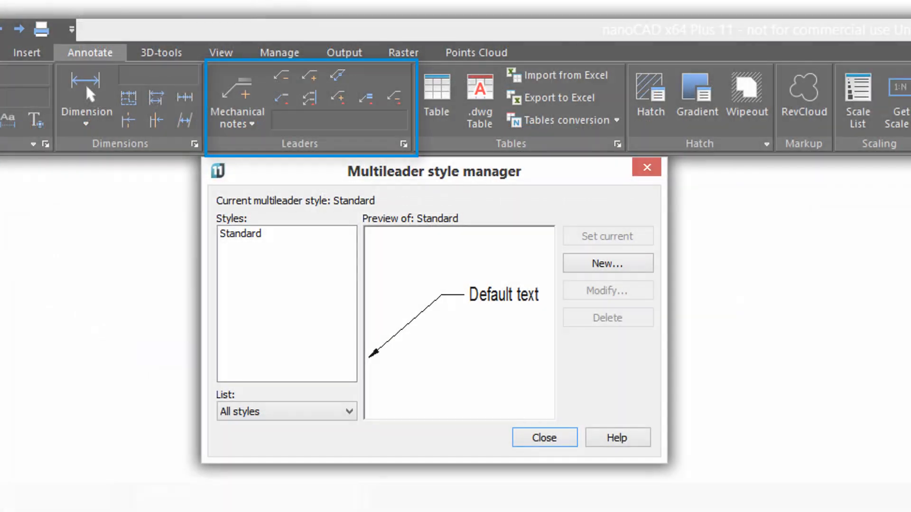
click(544, 437)
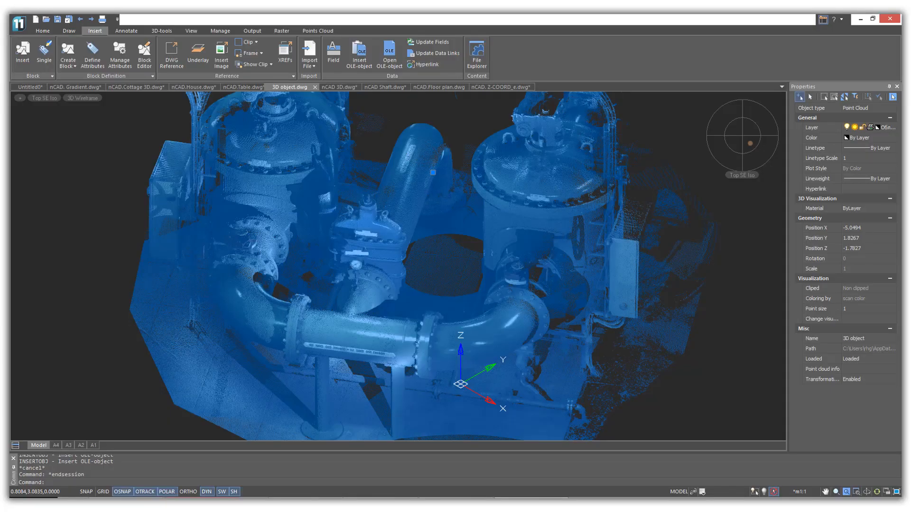
- Run the Video Performance Test from the Manage ribbon and view its DirectX 10 recommendation
click(475, 52)
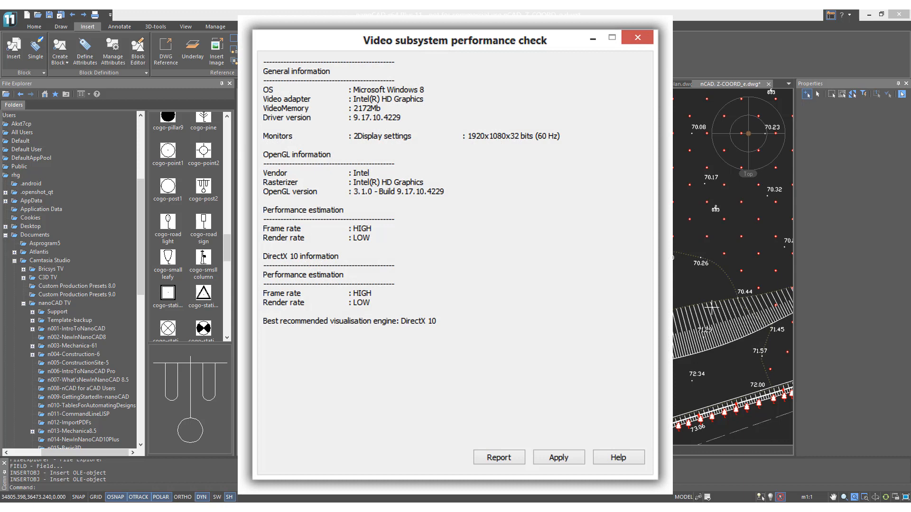
click(611, 37)
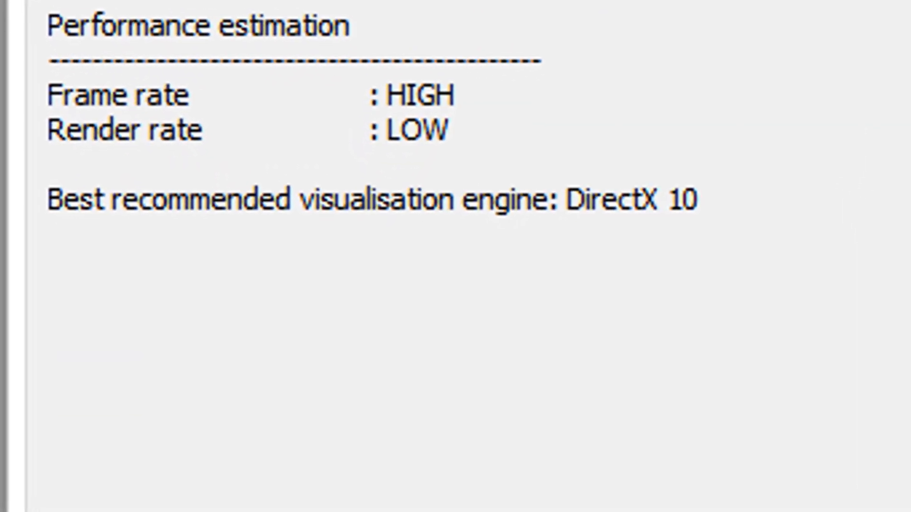
- Bring up the Open File dialog listing the nanoCAD Plus 11 folder drawings
click(16, 25)
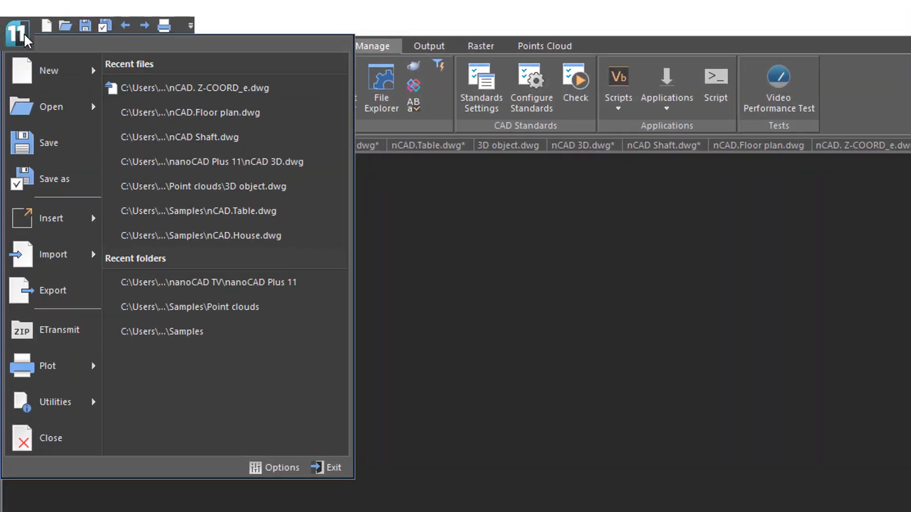
click(49, 70)
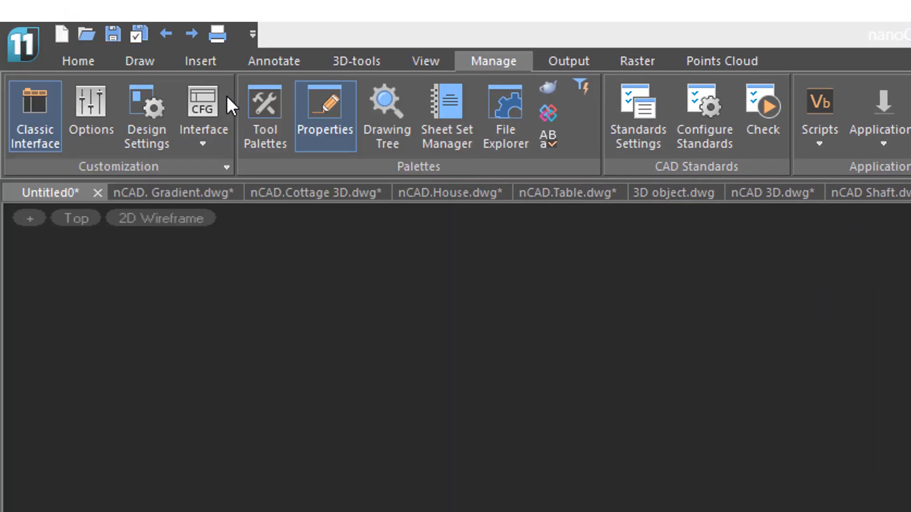
click(86, 33)
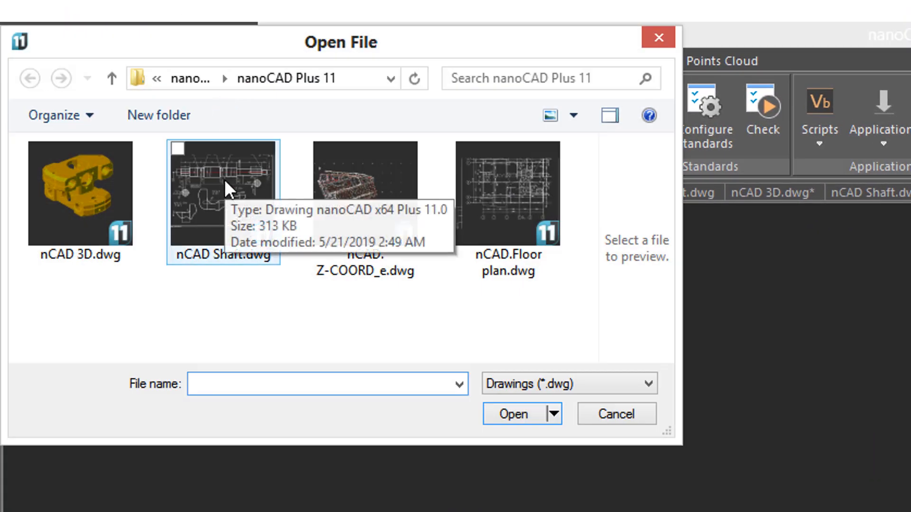
mouse_move(296, 203)
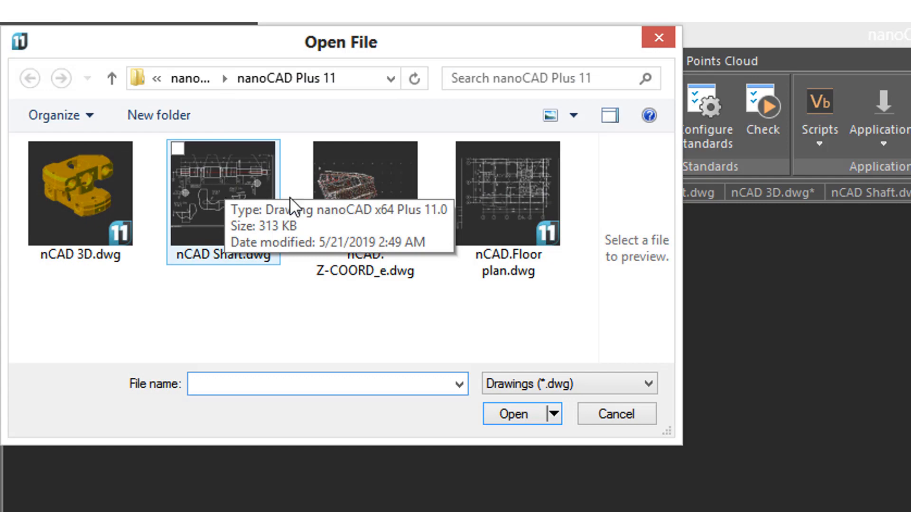